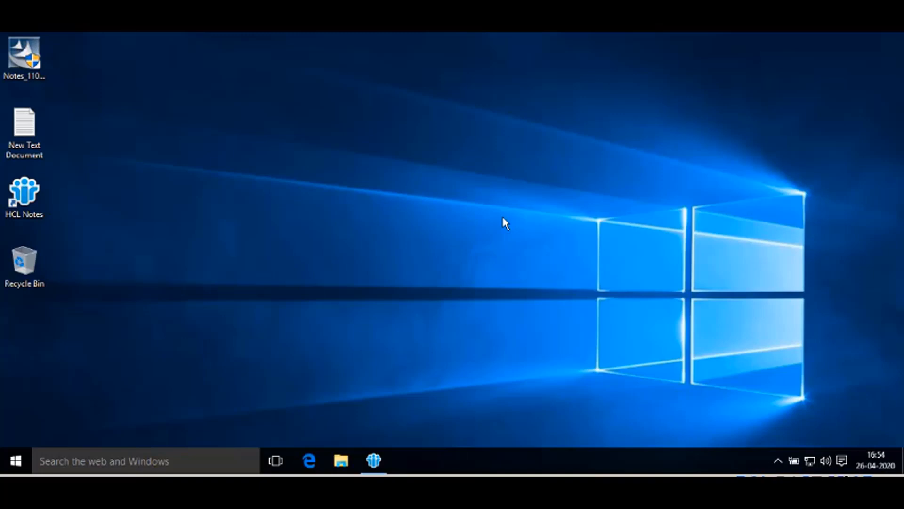
Check the HCL Notes shortcut's Properties for its install path, then open taskbar search.
right_click(24, 193)
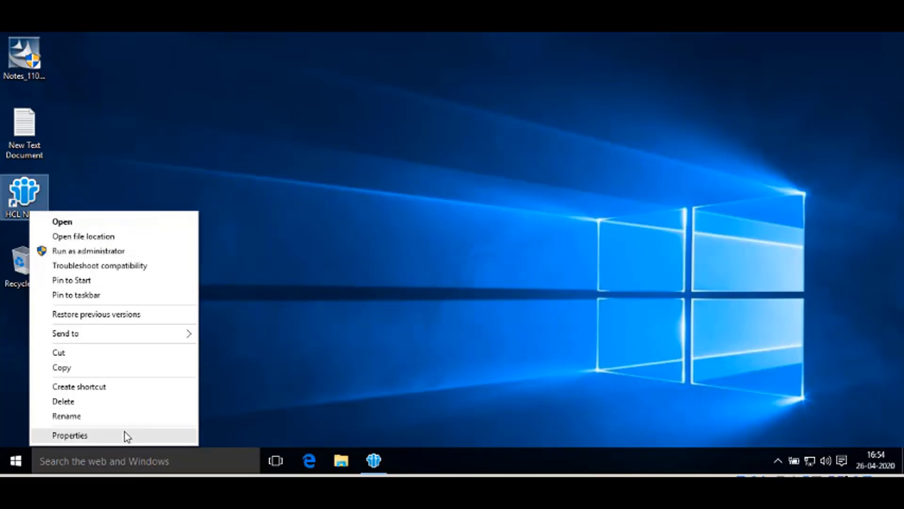
left_click(69, 435)
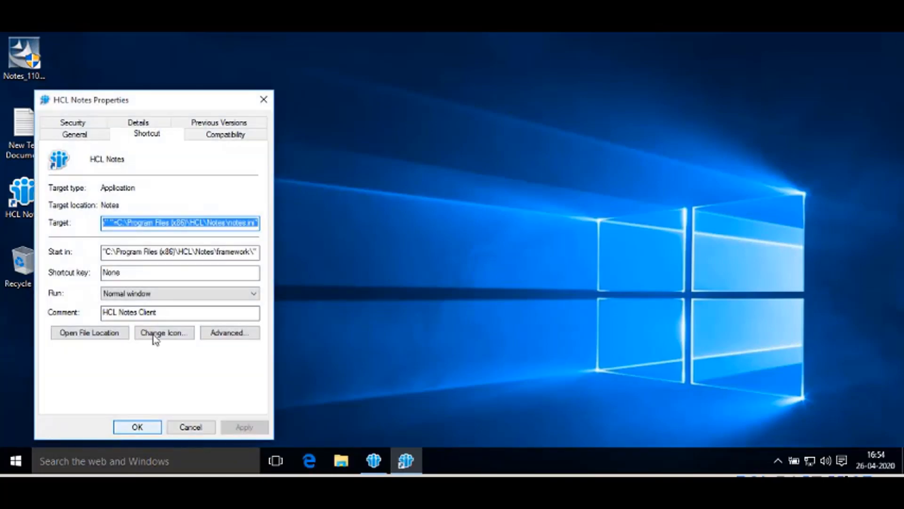
left_click(179, 252)
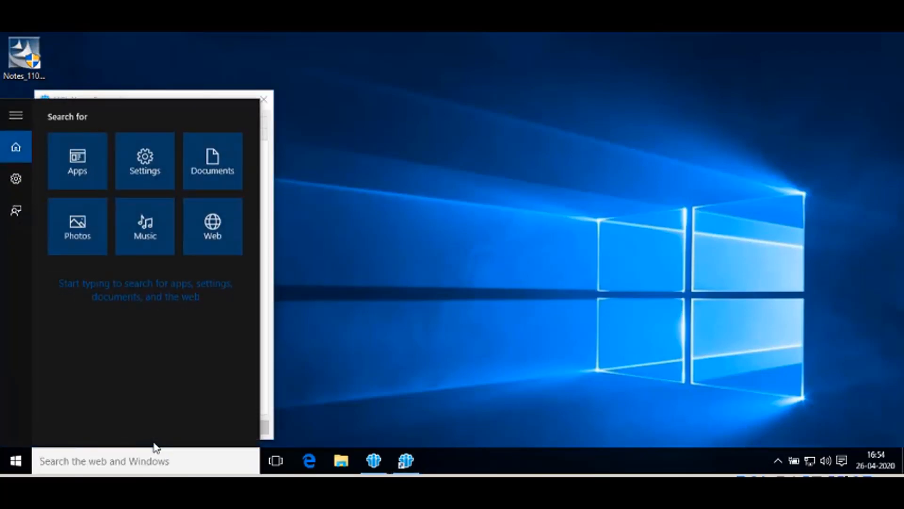
Search for cmd to launch Command Prompt as administrator.
type("cmd")
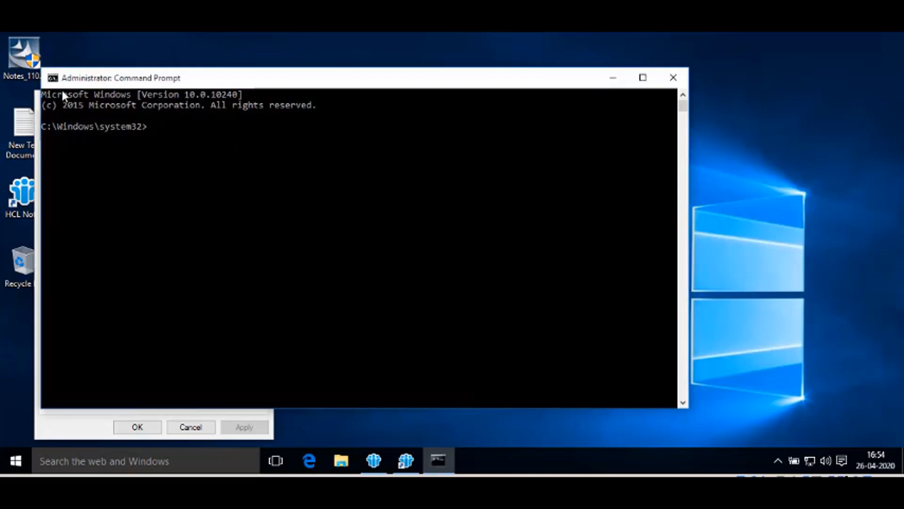
mouse_move(62, 92)
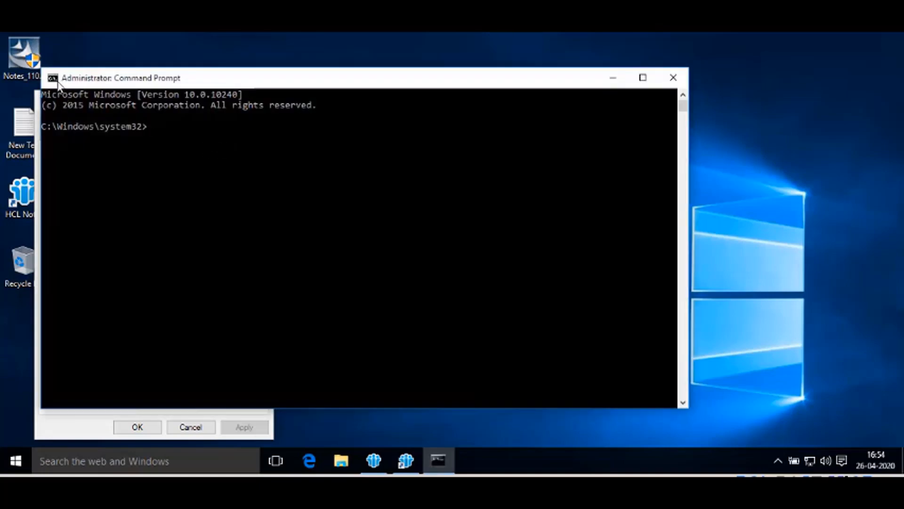
Change to C:\Program Files (x86)\HCL\Notes and run nsd.
type("cd")
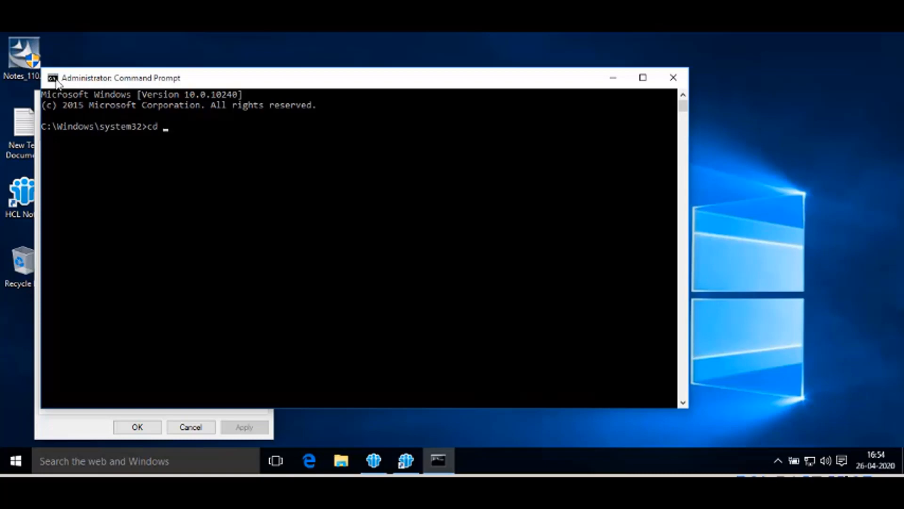
left_click(53, 77)
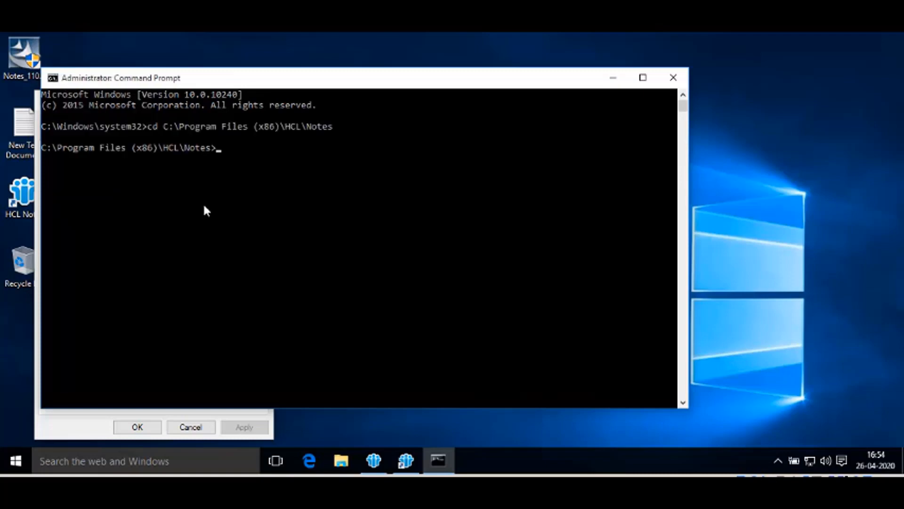
type("ns")
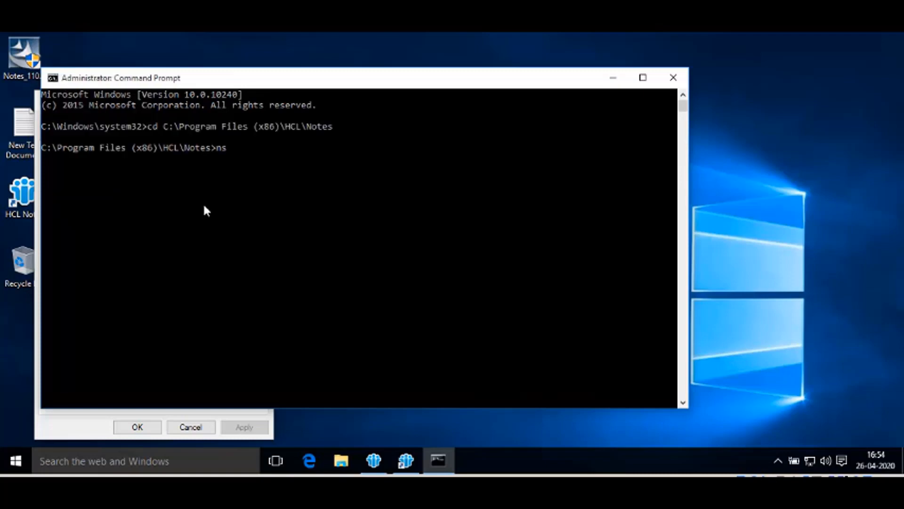
type("d")
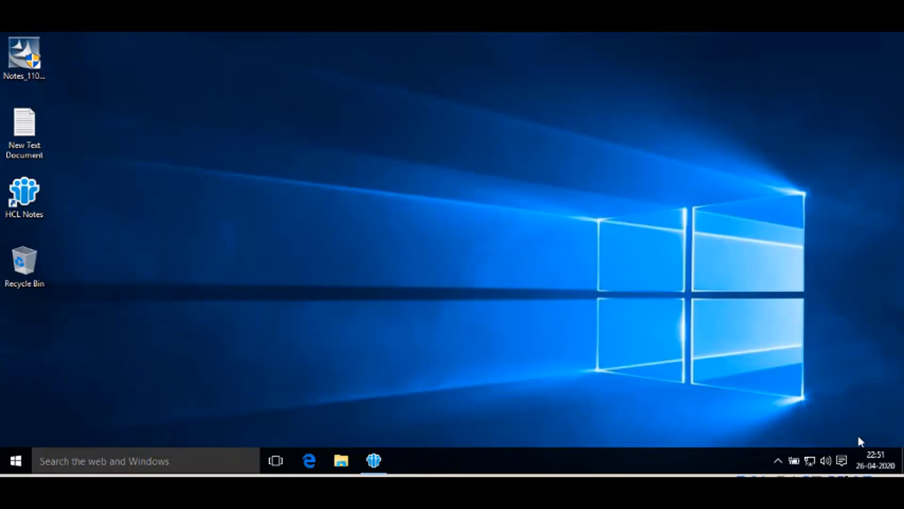
mouse_move(829, 419)
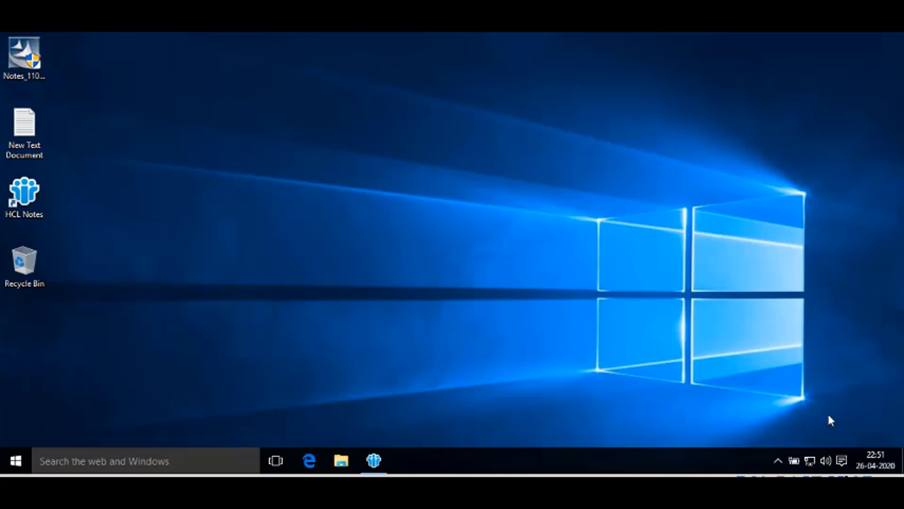
mouse_move(827, 419)
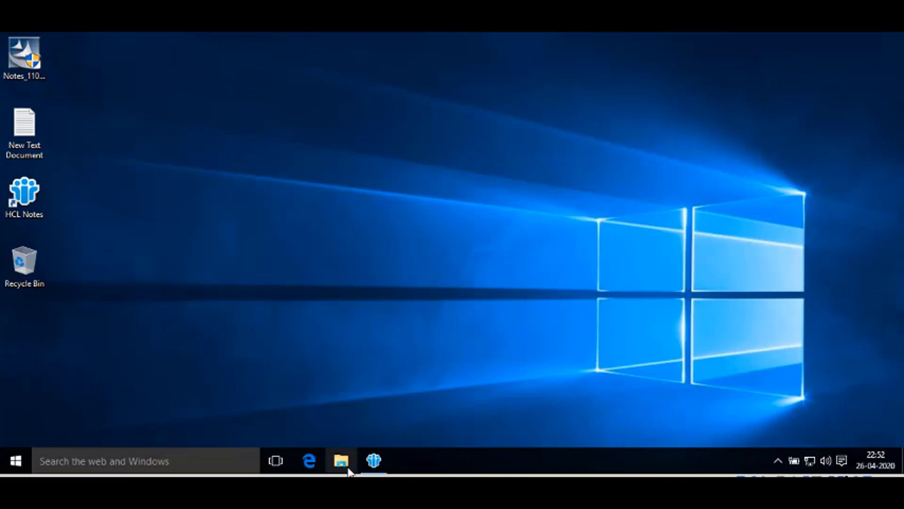
Launch File Explorer from the taskbar to view Local Disk (C:).
left_click(340, 461)
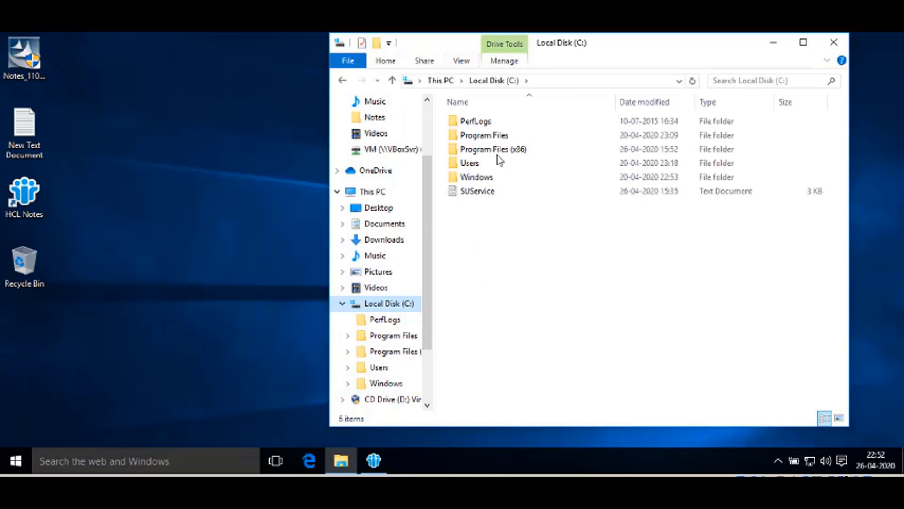
Browse Program Files (x86) > HCL > Notes > Data > IBM_TECHNICAL_SUPPORT.
double_click(493, 149)
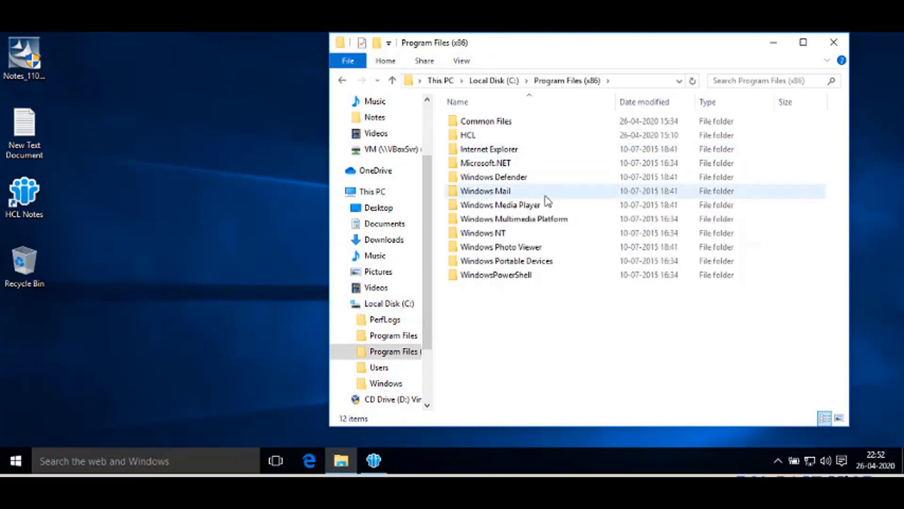
double_click(468, 134)
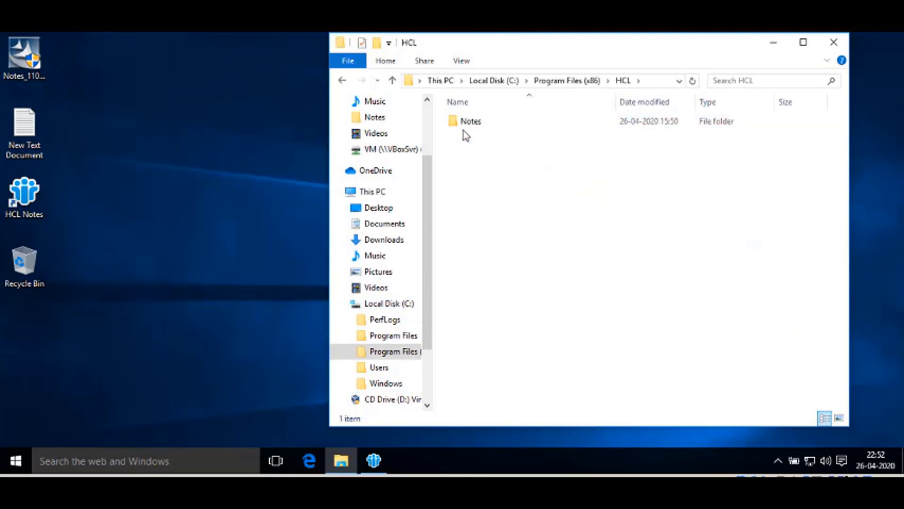
left_click(471, 121)
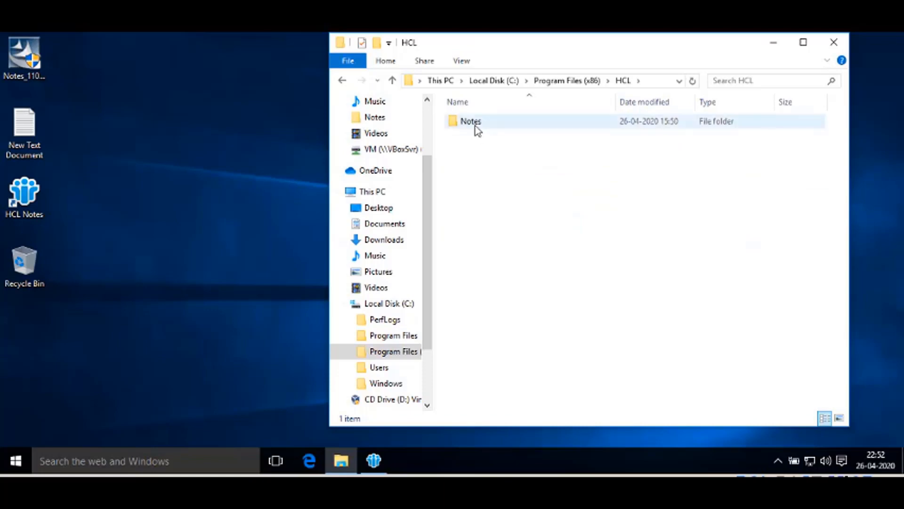
double_click(470, 121)
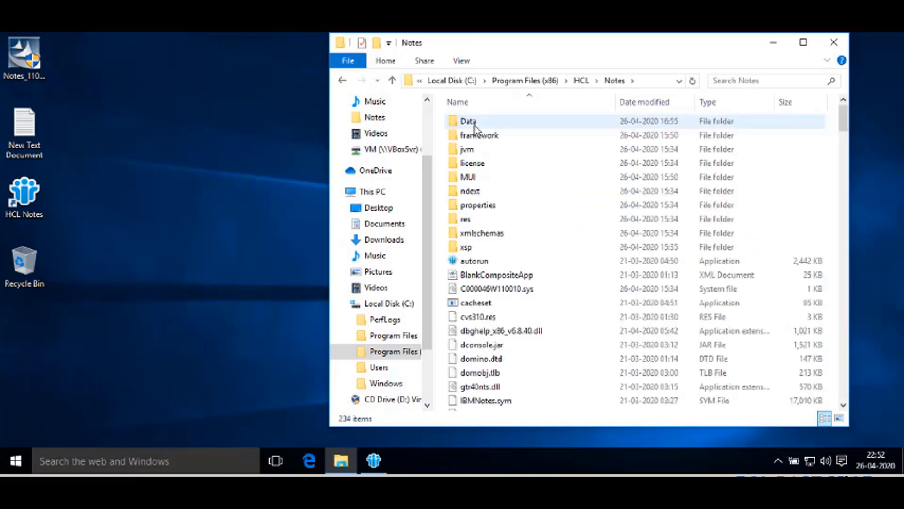
double_click(469, 121)
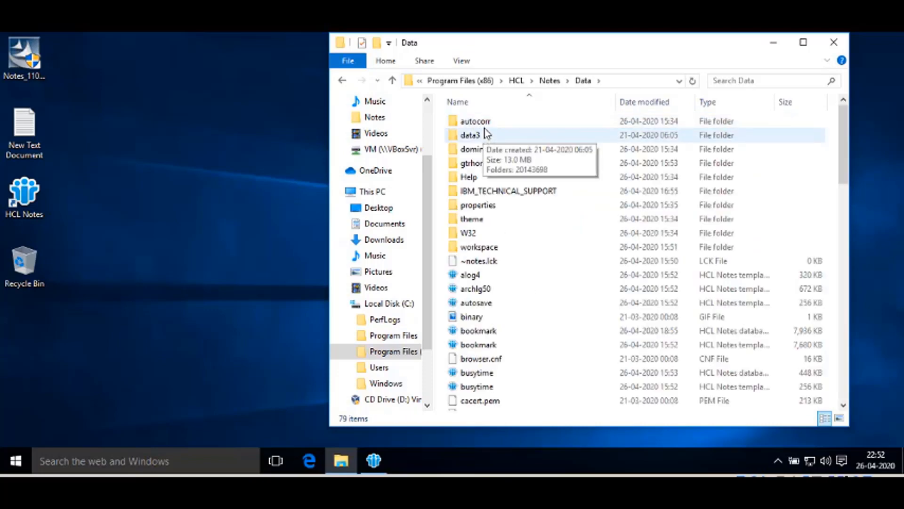
mouse_move(508, 191)
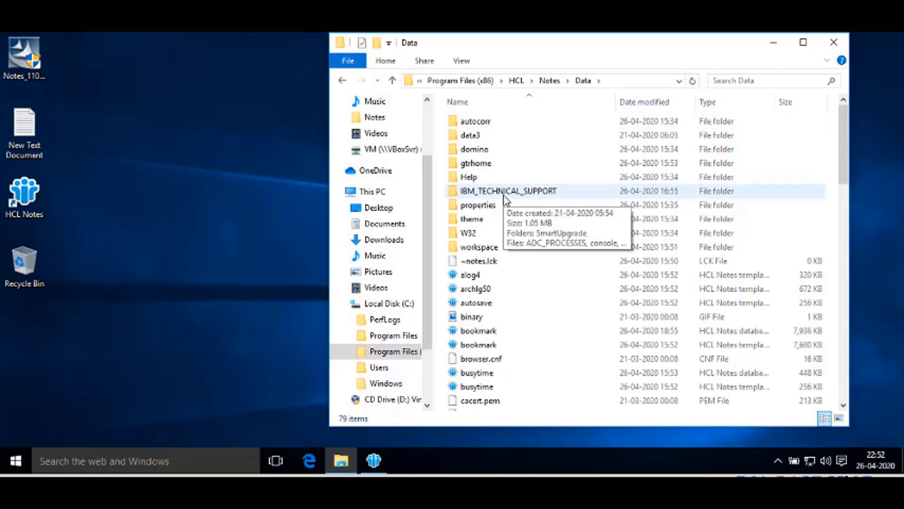
double_click(491, 190)
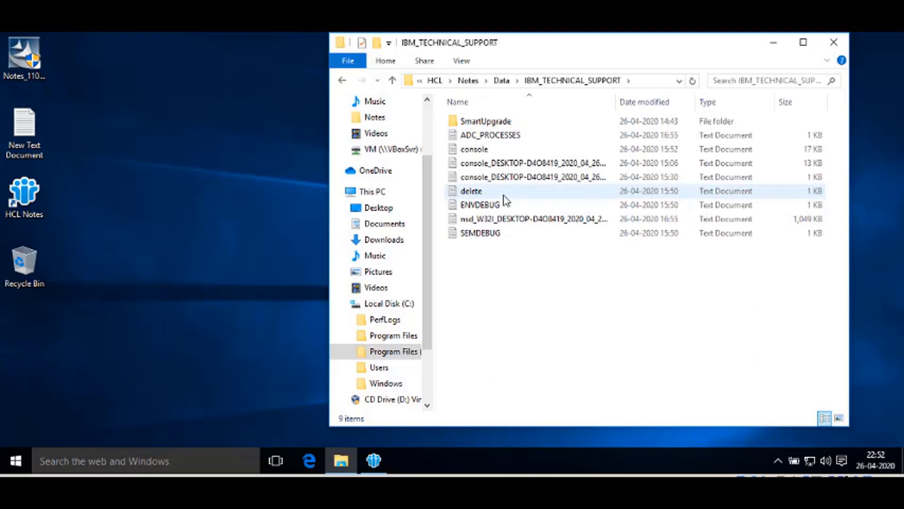
Sort by Date modified and send the nsd_W32I log to a compressed (zipped) folder.
left_click(644, 102)
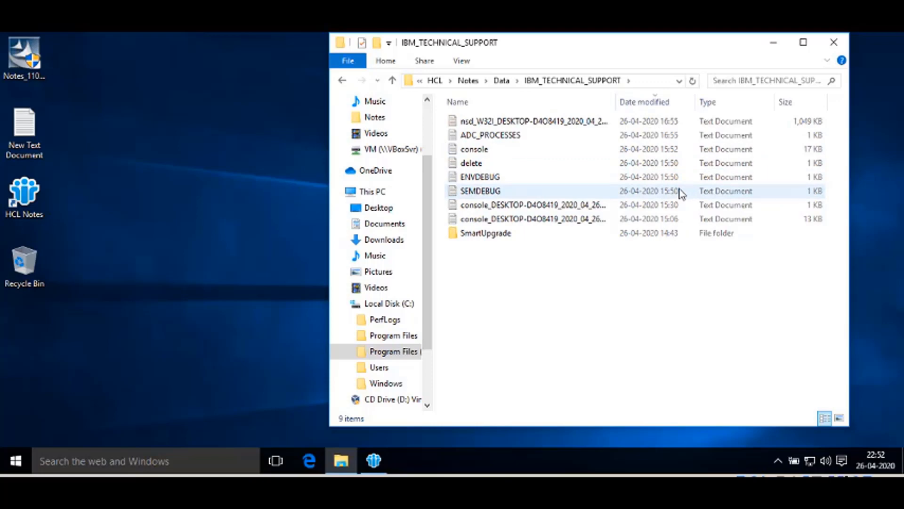
left_click(480, 177)
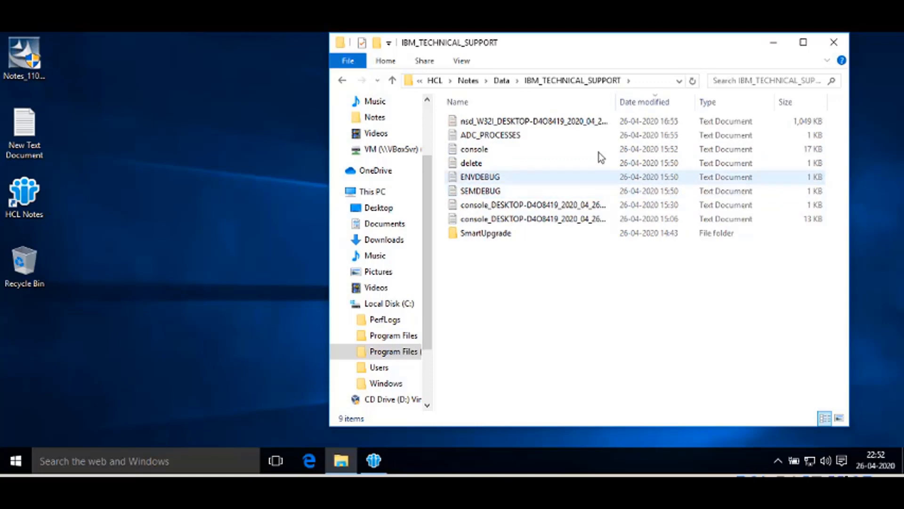
right_click(519, 121)
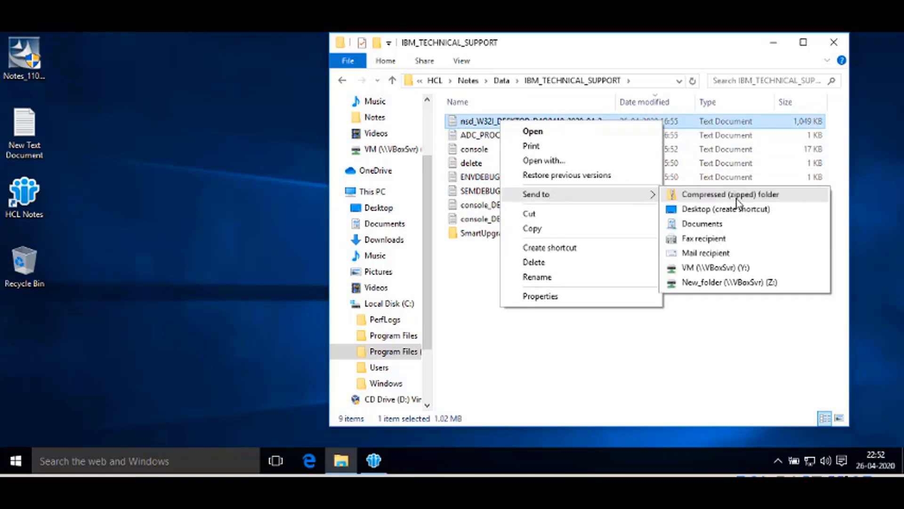
left_click(730, 193)
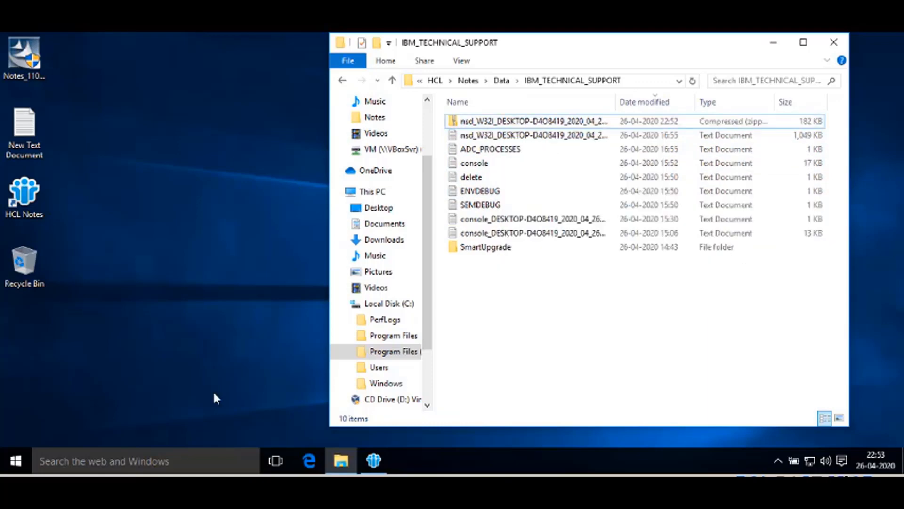